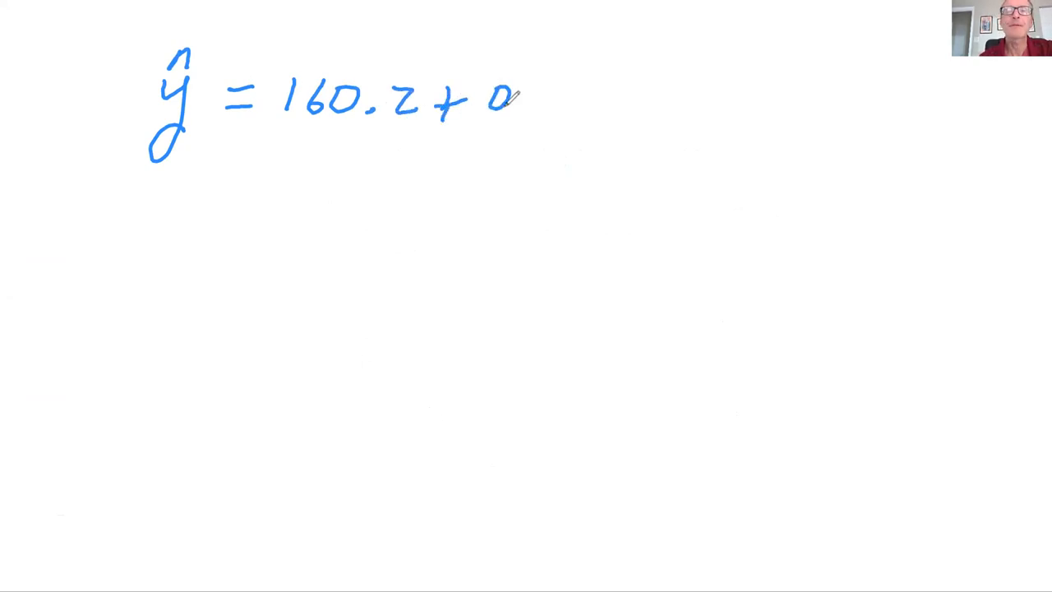
text(.0992x)
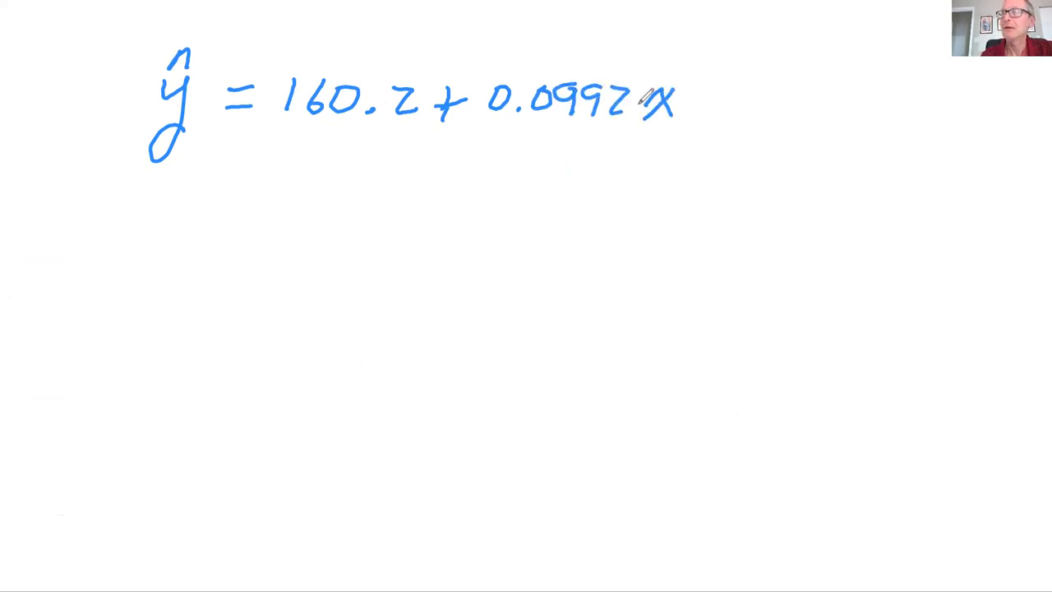
mouse_move(145, 216)
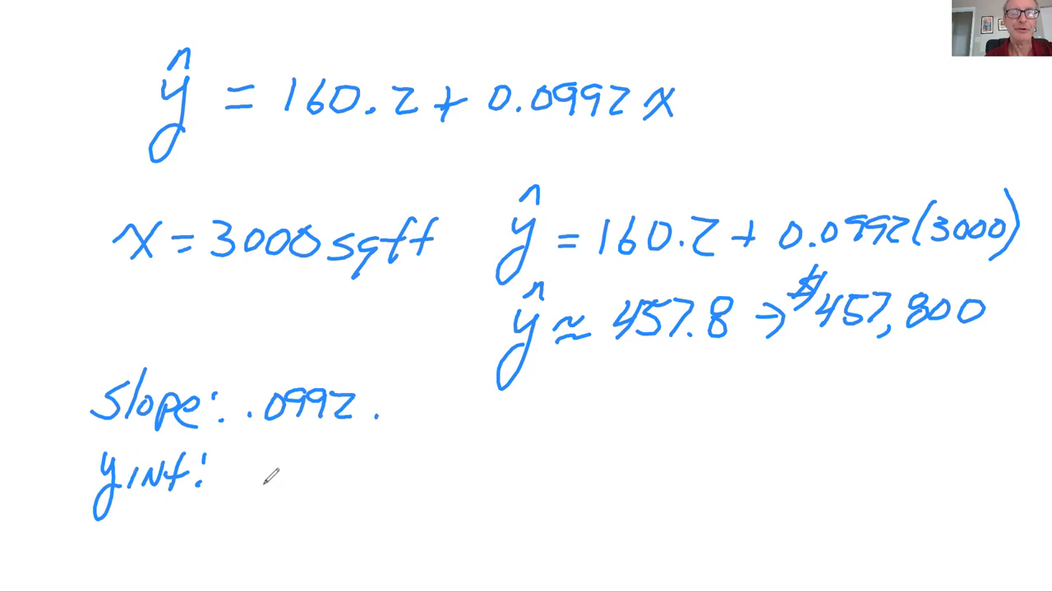
text(160)
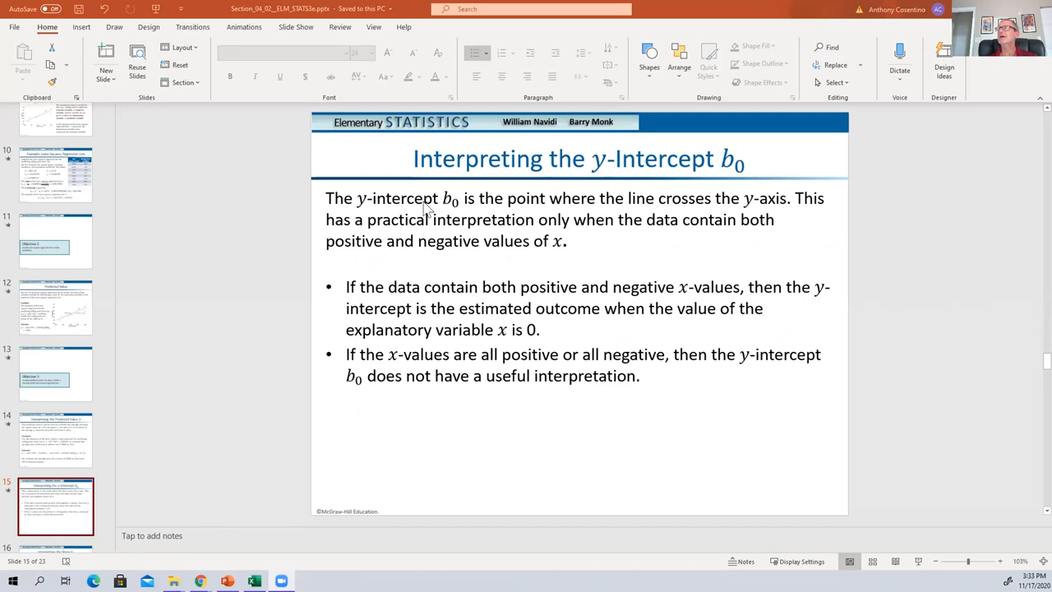
mouse_move(535, 261)
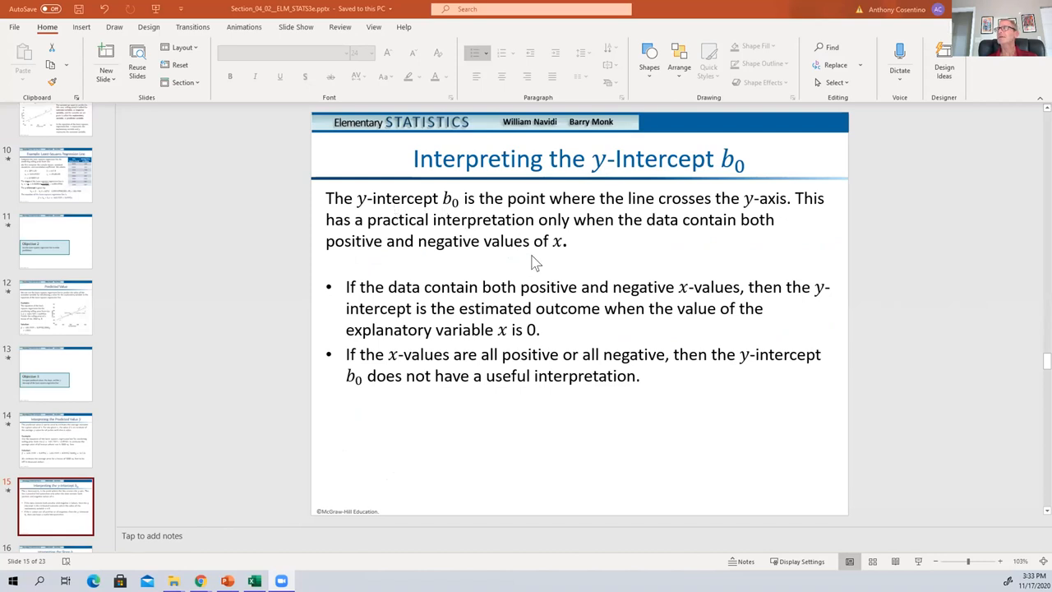
mouse_move(772, 208)
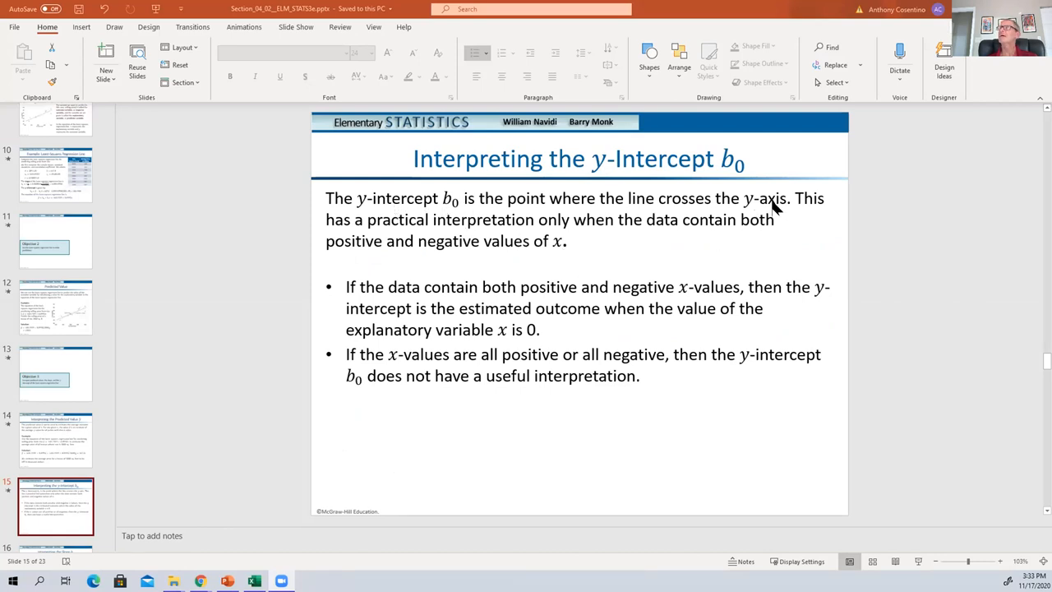
mouse_move(787, 212)
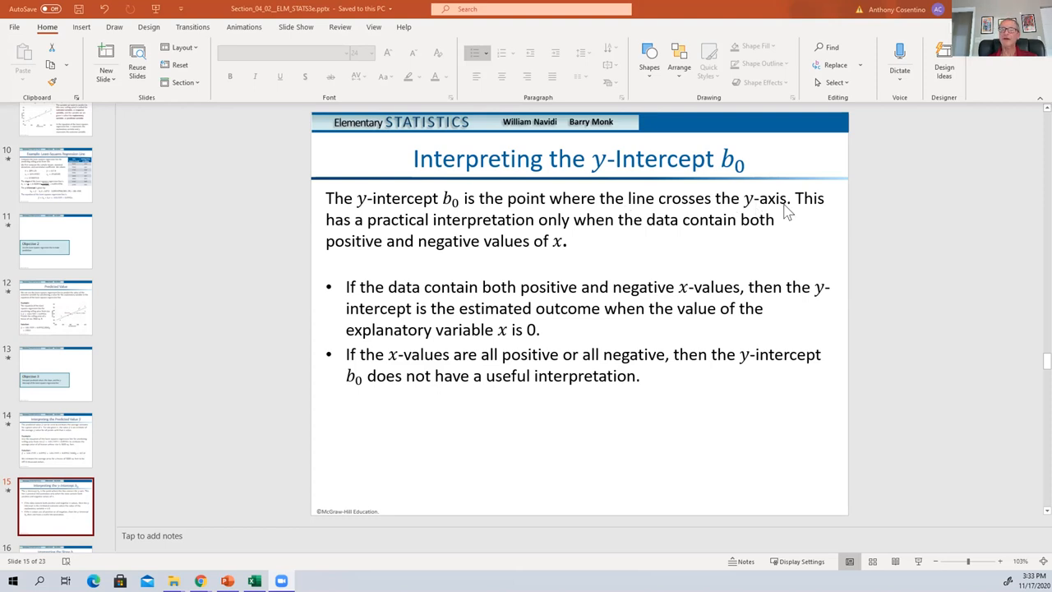
mouse_move(570, 337)
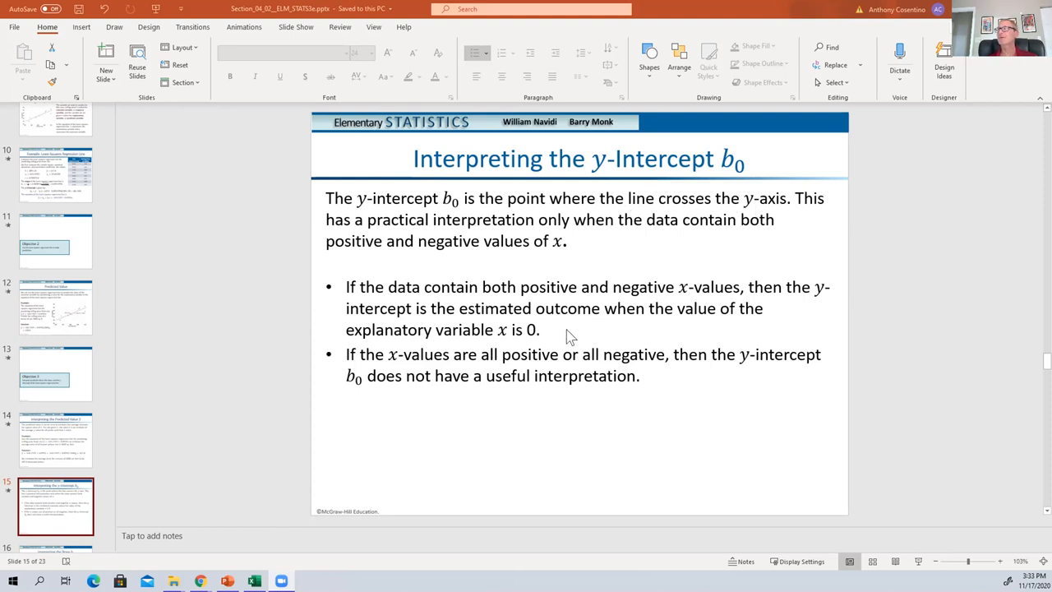
mouse_move(505, 233)
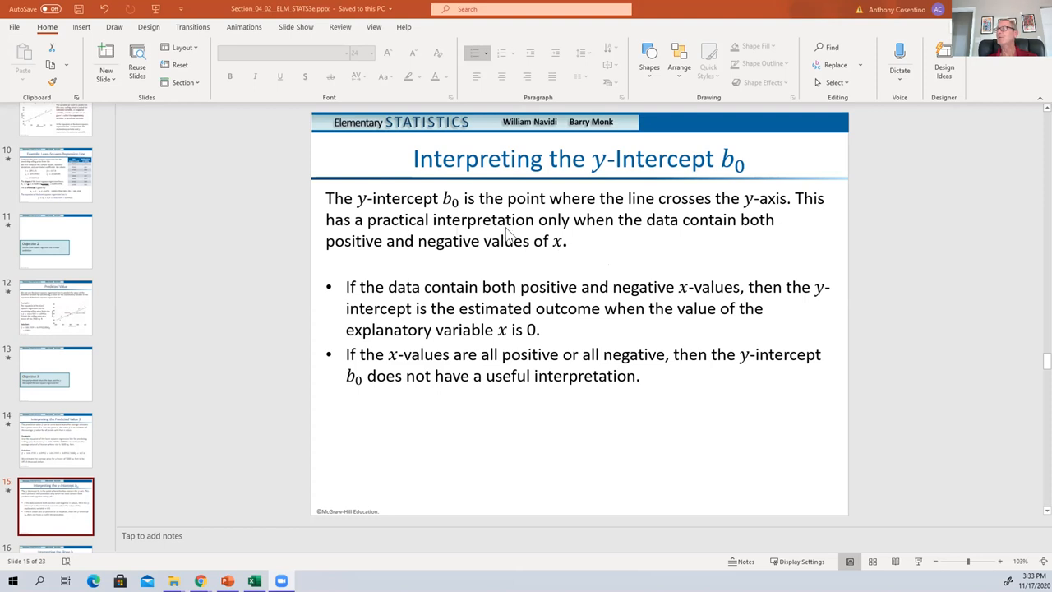
mouse_move(435, 252)
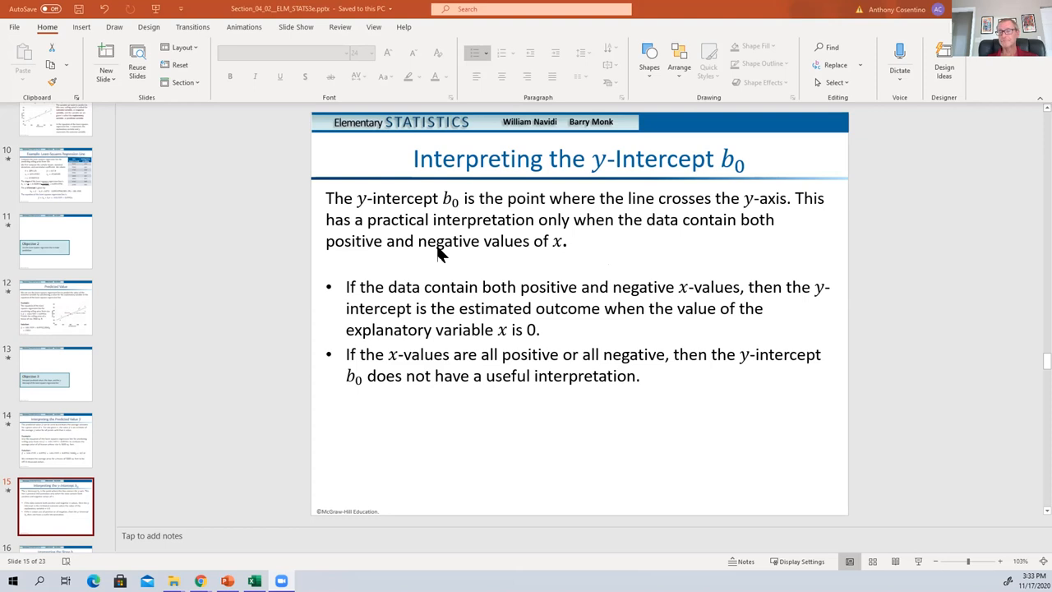
mouse_move(414, 359)
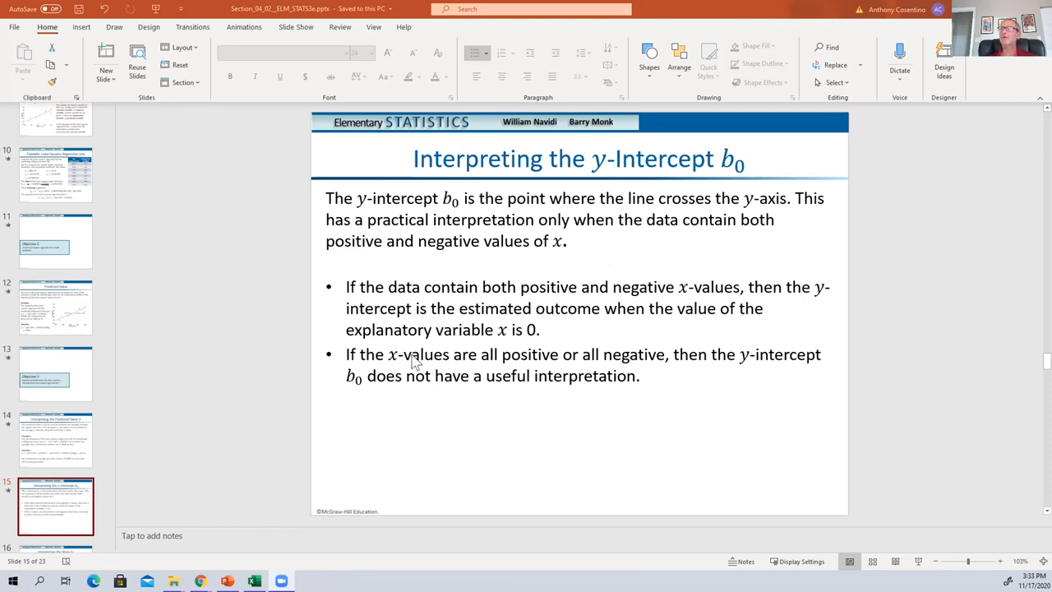
mouse_move(405, 337)
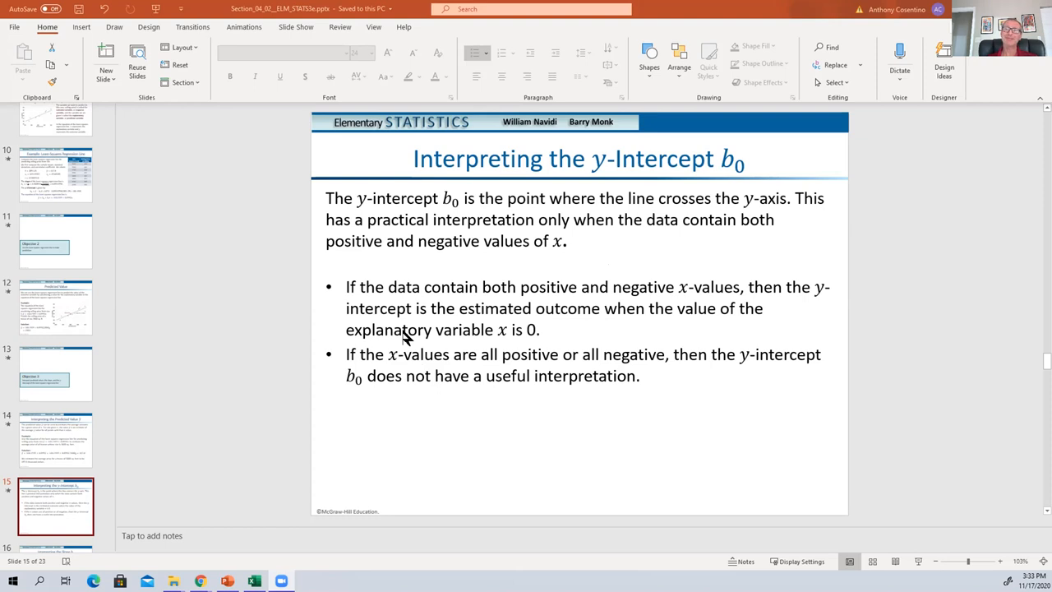
mouse_move(392, 300)
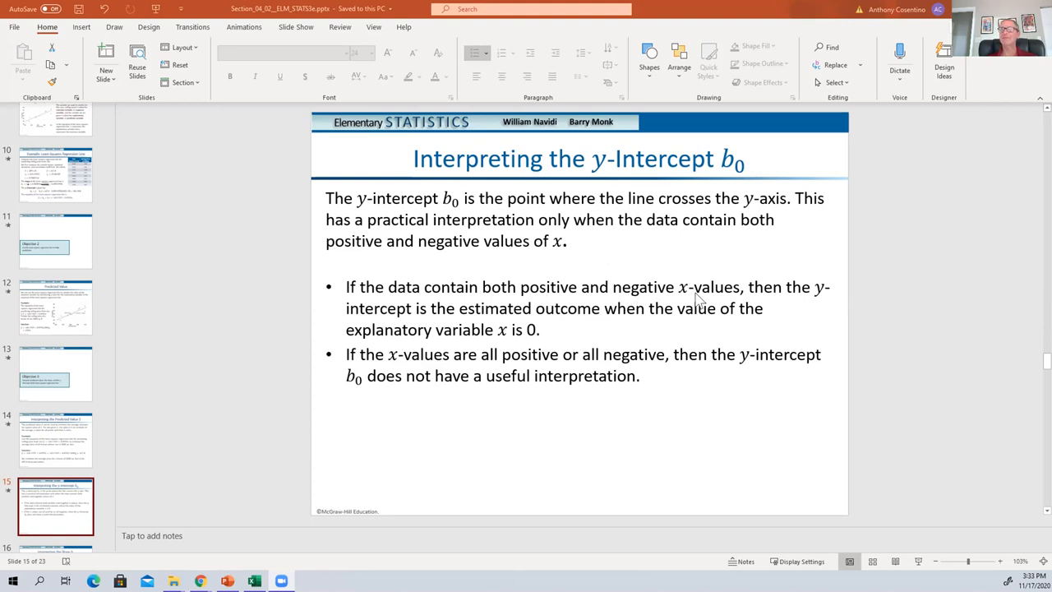
mouse_move(802, 302)
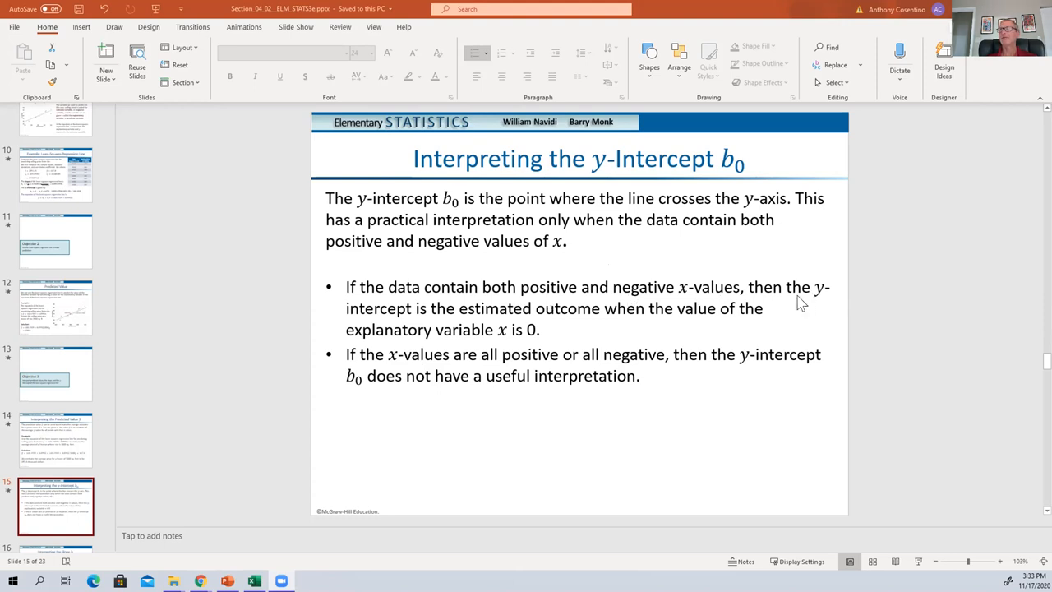
mouse_move(486, 326)
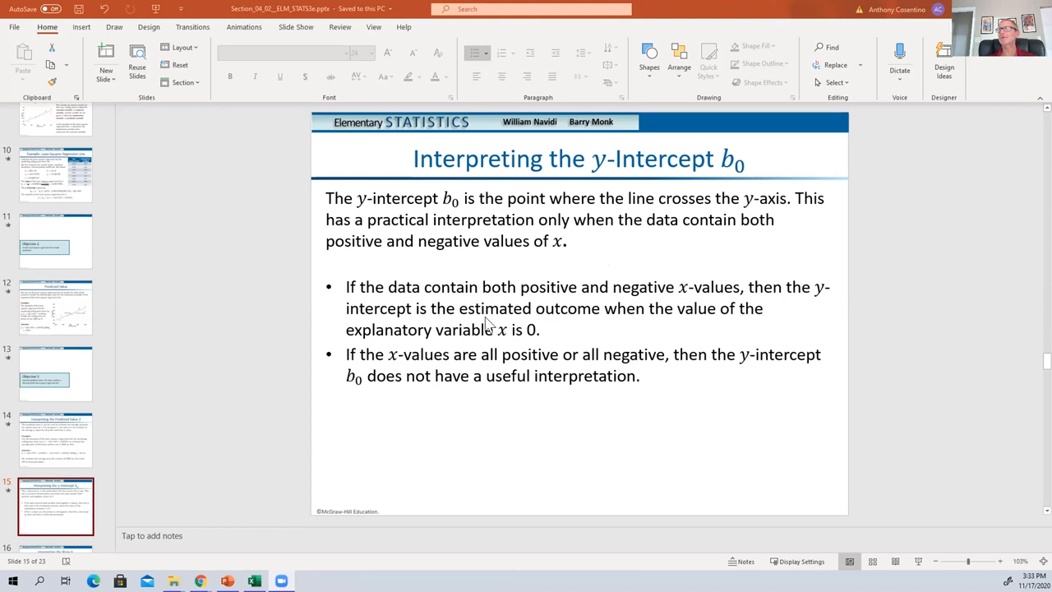
mouse_move(555, 322)
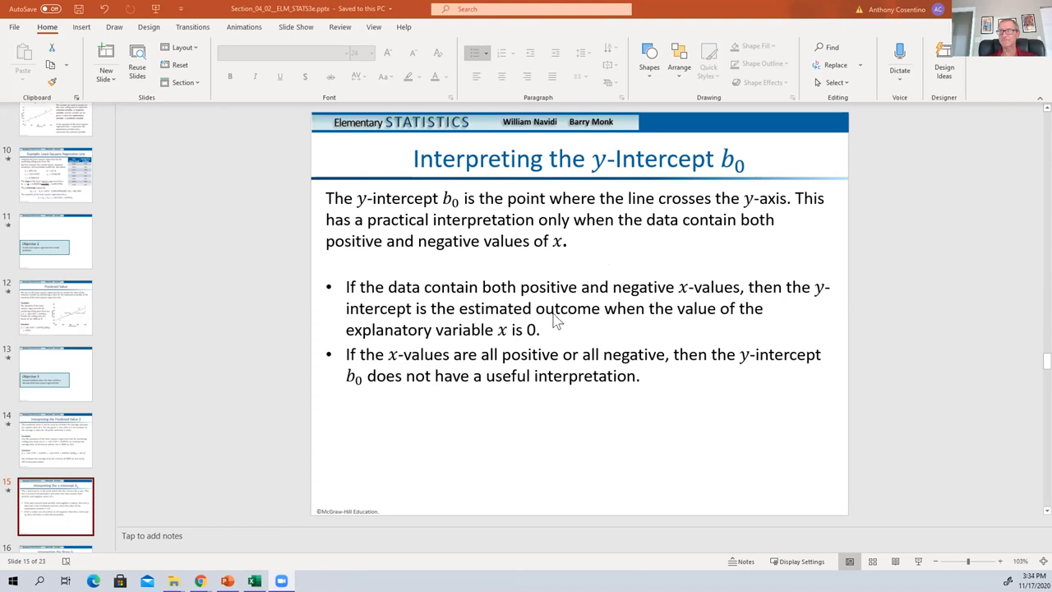
mouse_move(571, 320)
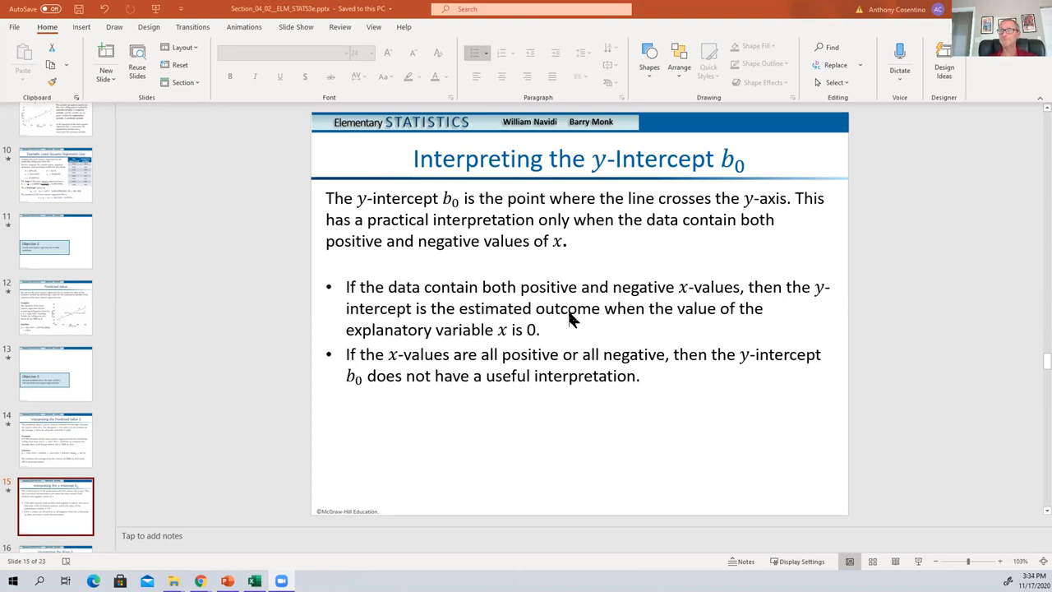
mouse_move(402, 345)
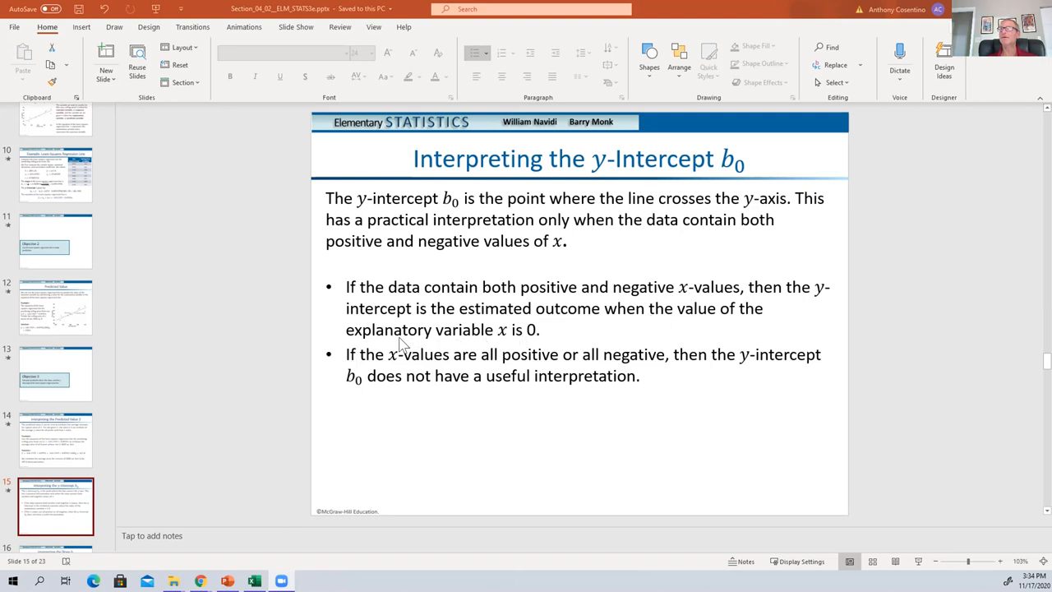
mouse_move(510, 342)
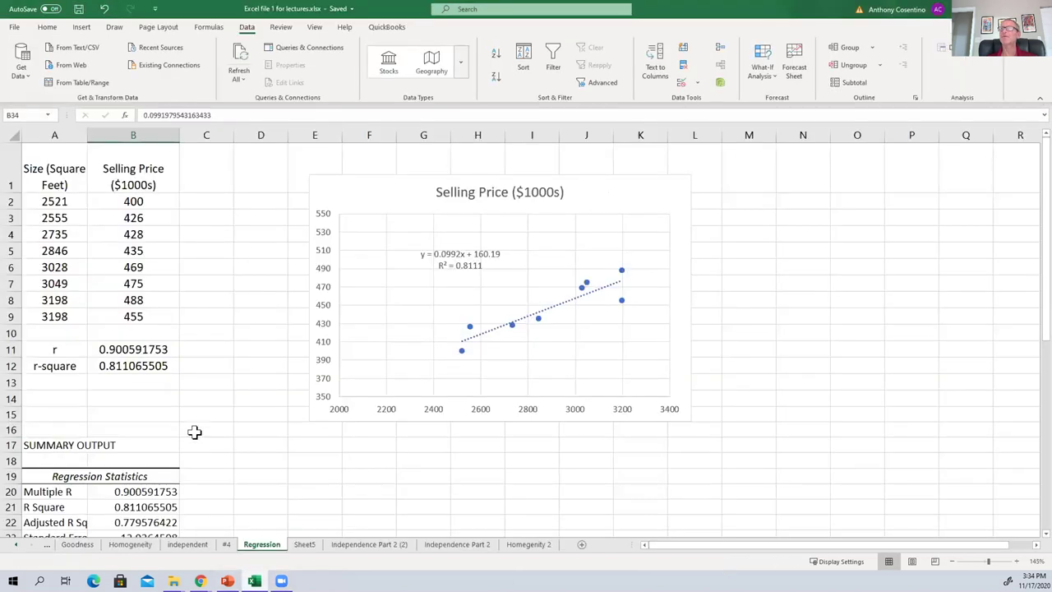
mouse_move(444, 351)
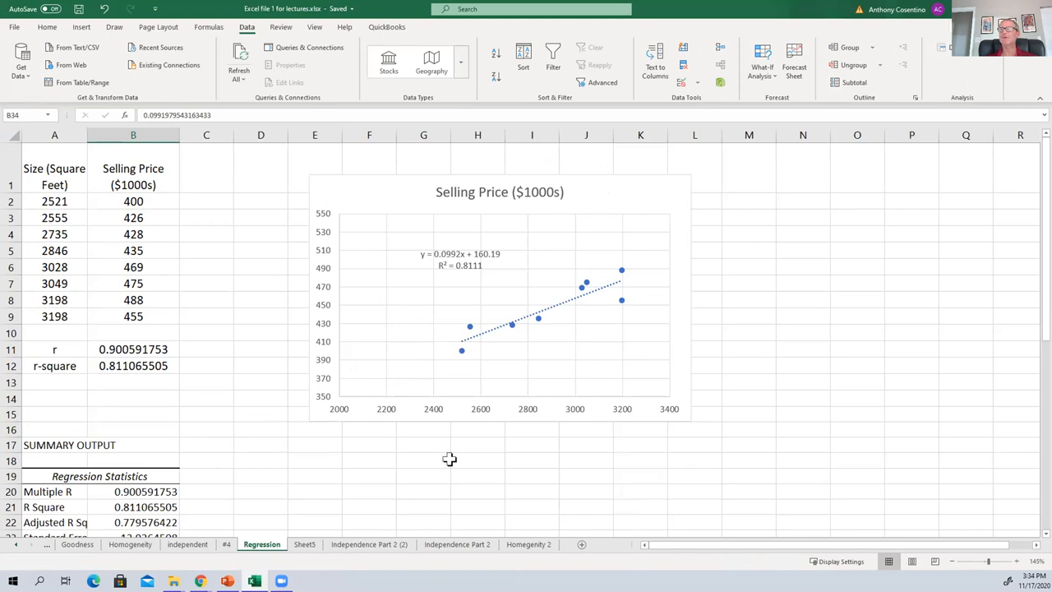
mouse_move(291, 387)
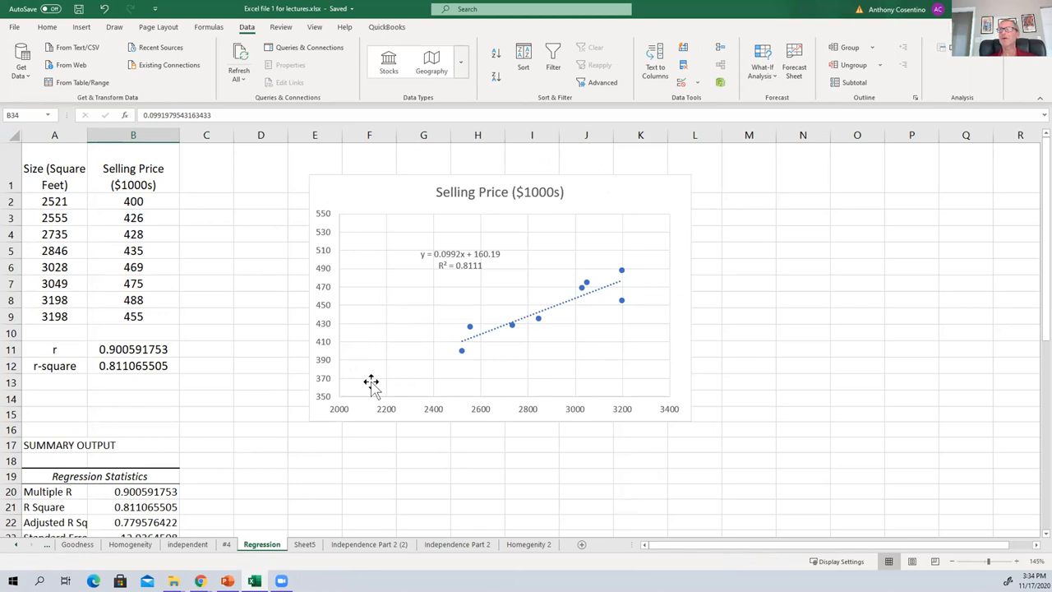
mouse_move(404, 368)
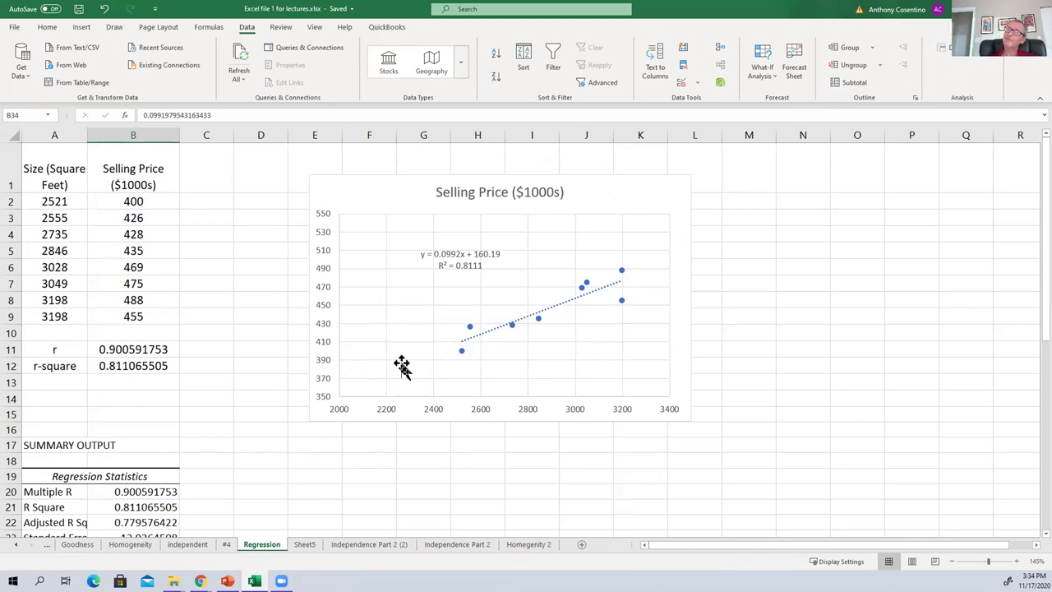
mouse_move(237, 431)
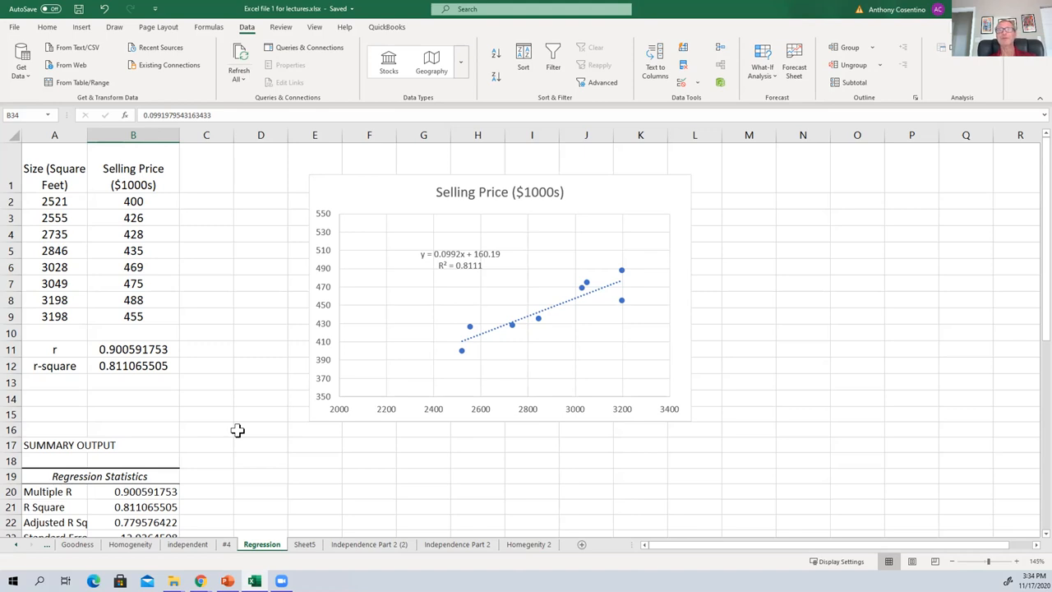
mouse_move(184, 482)
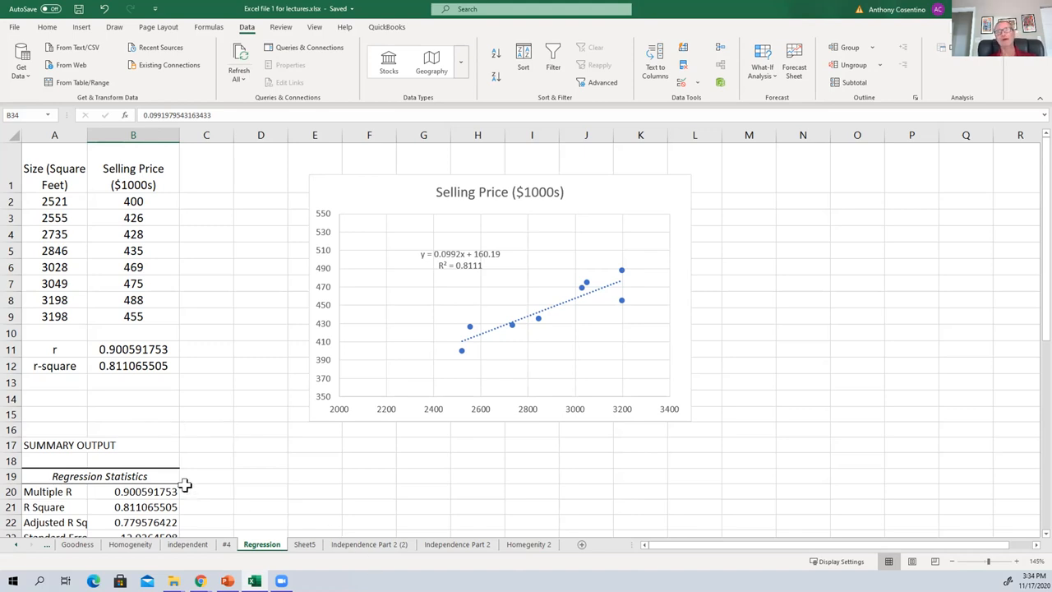
mouse_move(884, 91)
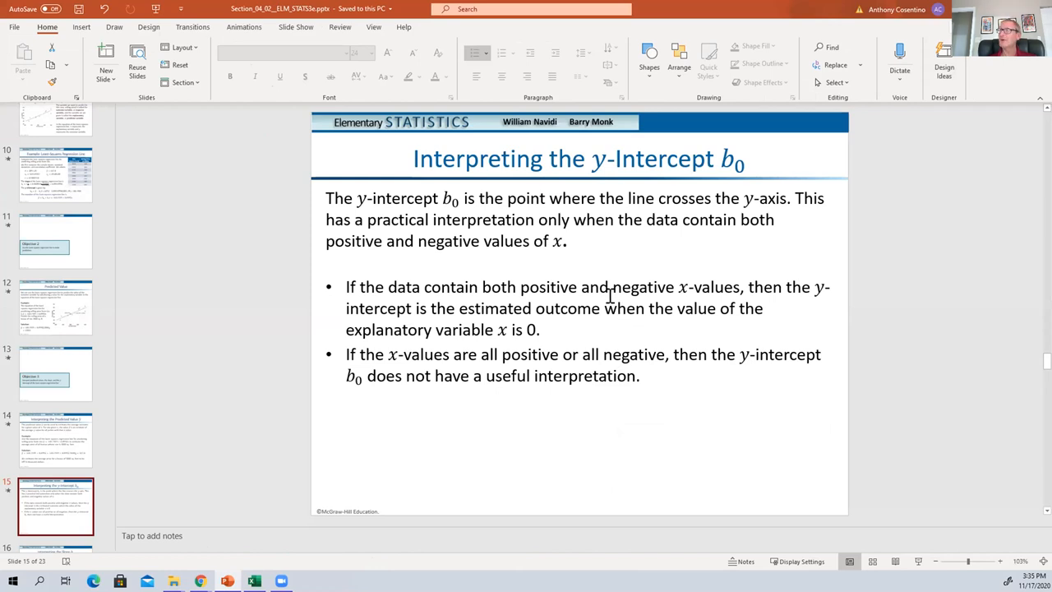
mouse_move(432, 257)
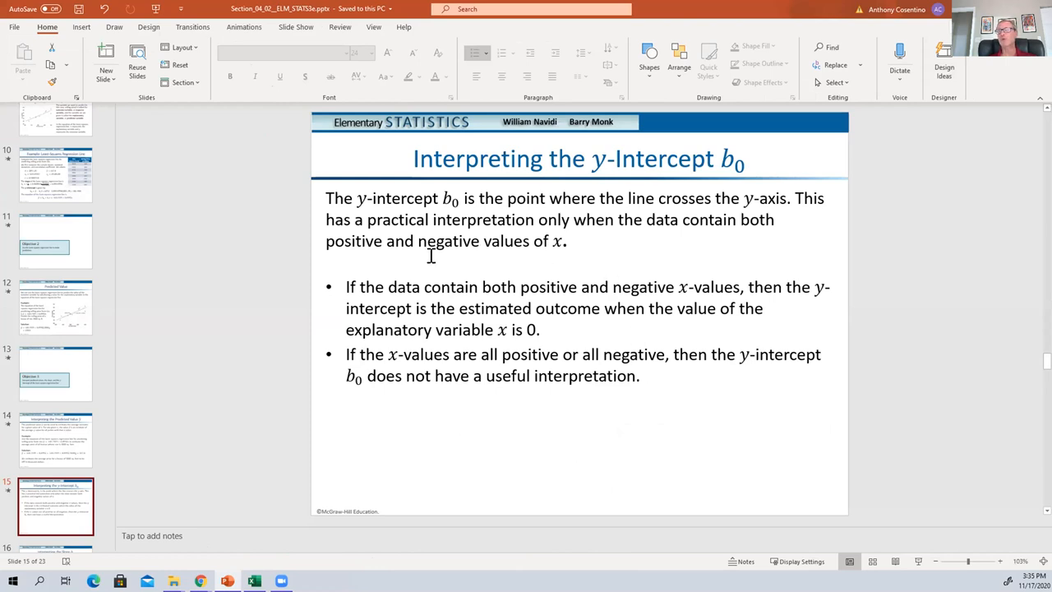
mouse_move(511, 464)
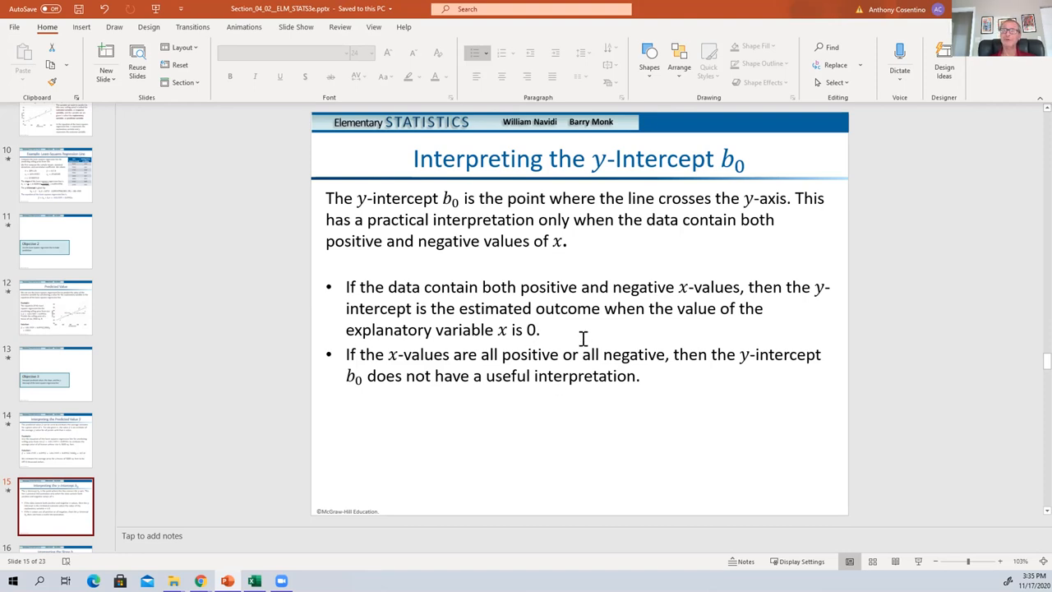
mouse_move(236, 448)
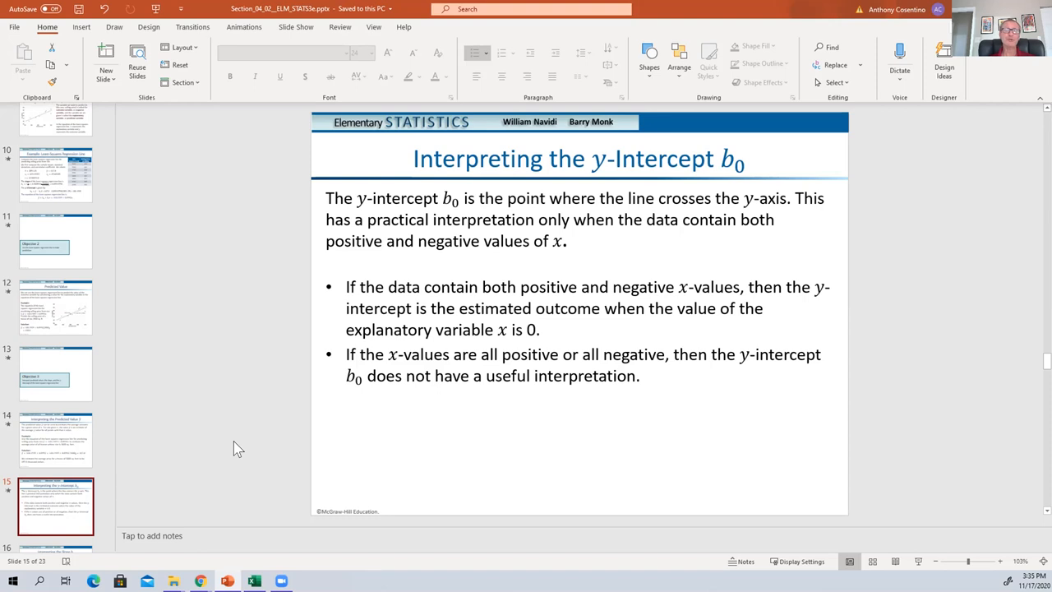
mouse_move(199, 448)
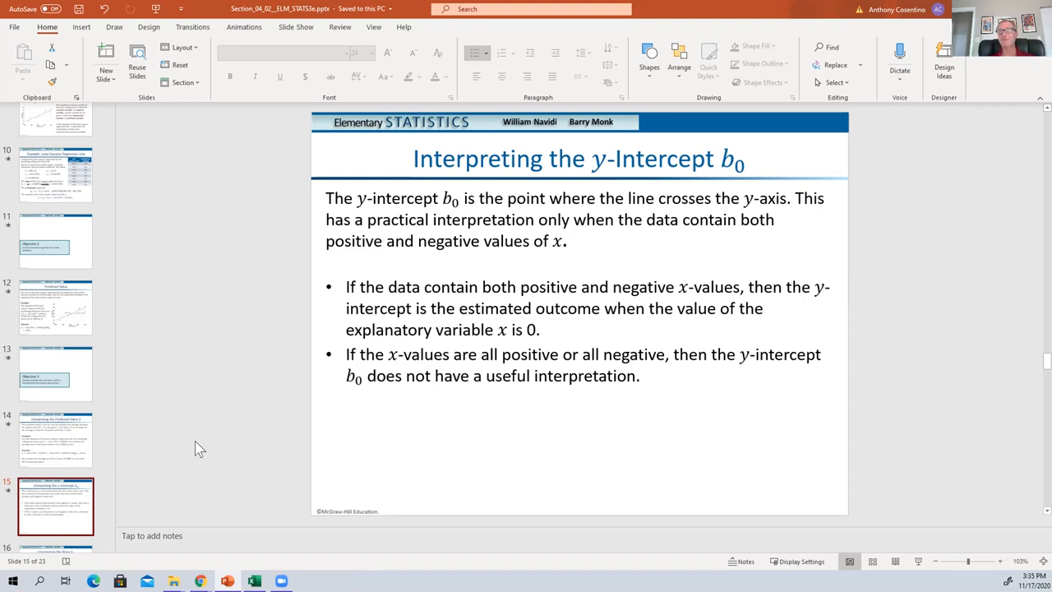